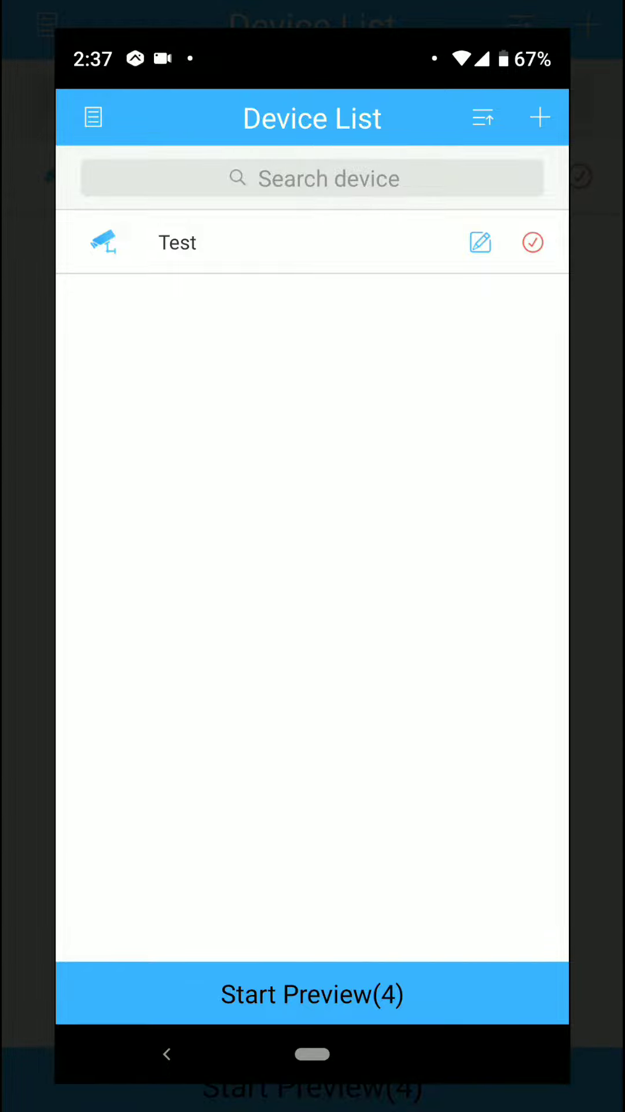
# - Expand the Test device and start the live video feed from CAM01
pyautogui.click(177, 242)
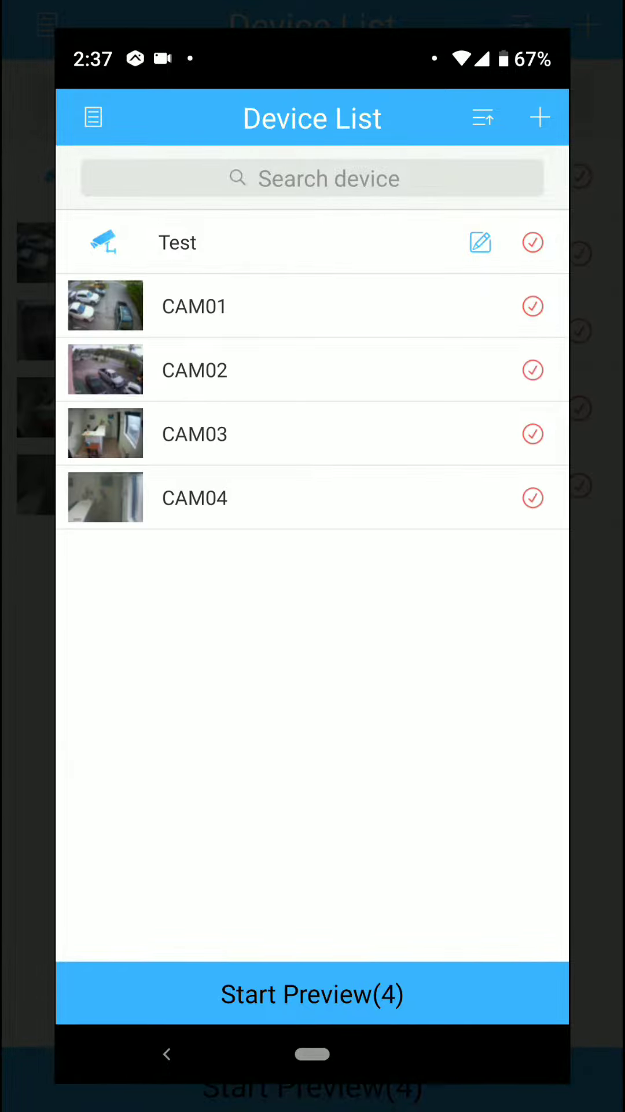
pyautogui.click(311, 994)
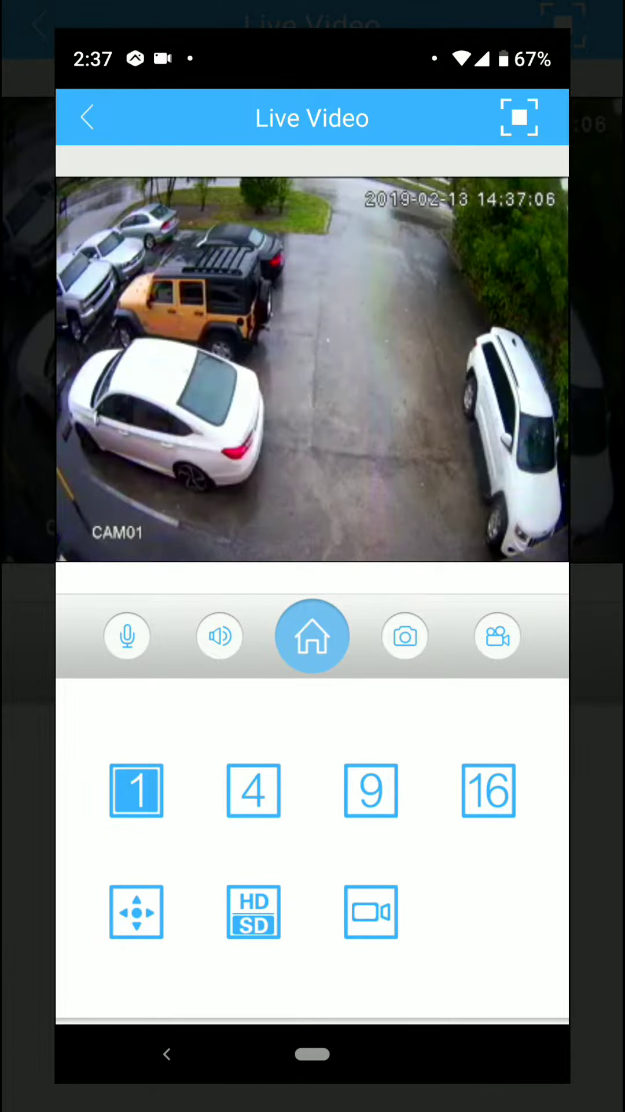
# - Enter and confirm a new admin password in the Password menu and save it
pyautogui.click(312, 354)
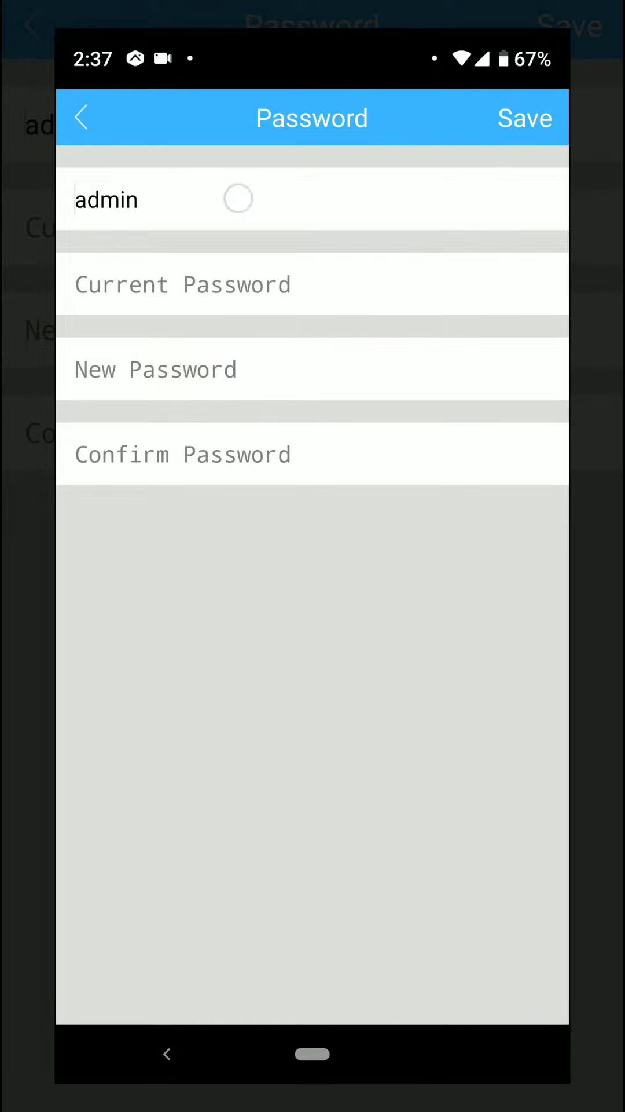
pyautogui.click(106, 200)
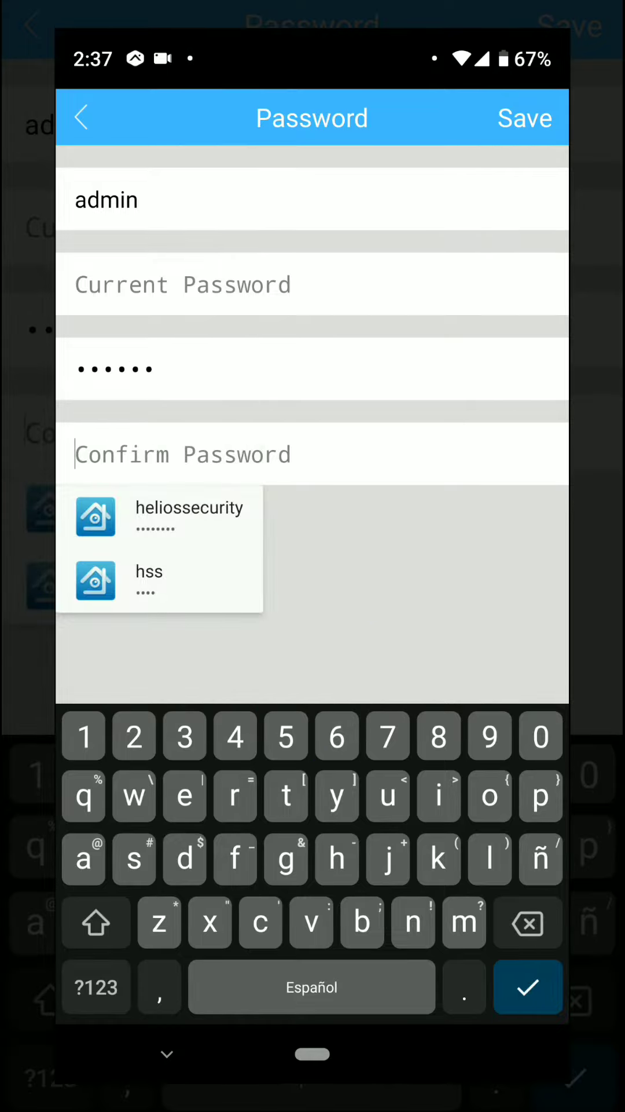
pyautogui.click(286, 736)
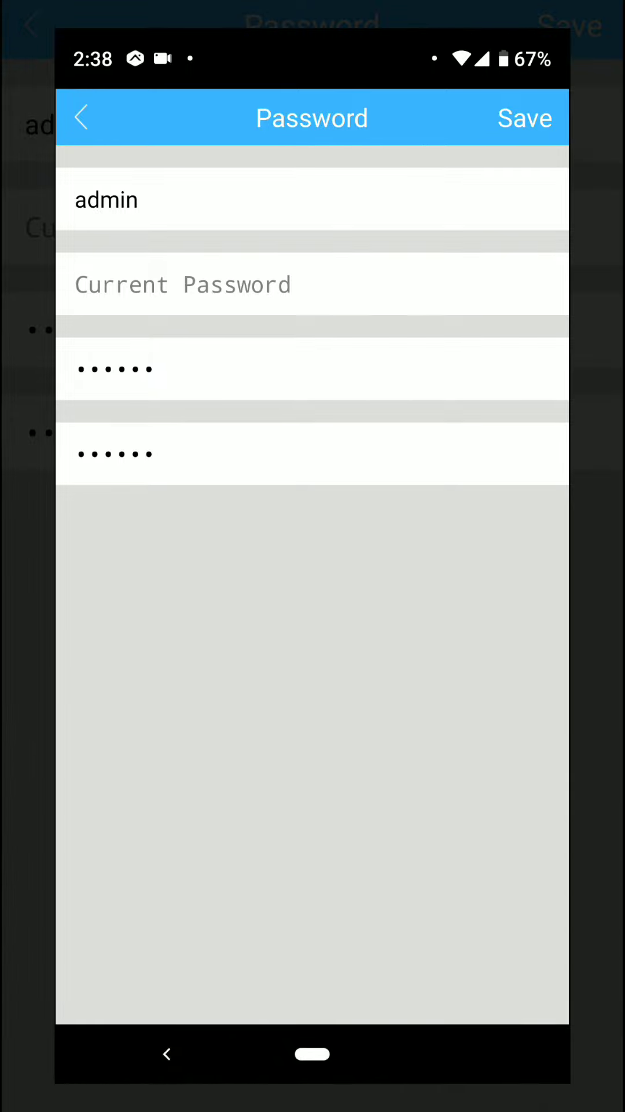
pyautogui.click(81, 117)
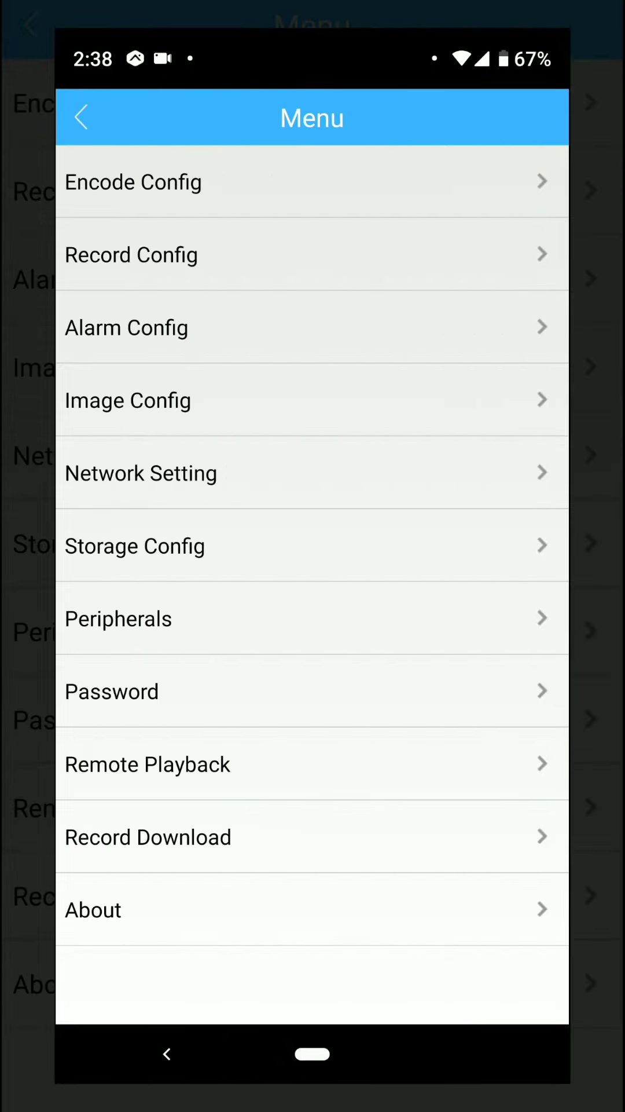
# - Back out of the Menu and Live Video screens to the Device List
pyautogui.click(85, 118)
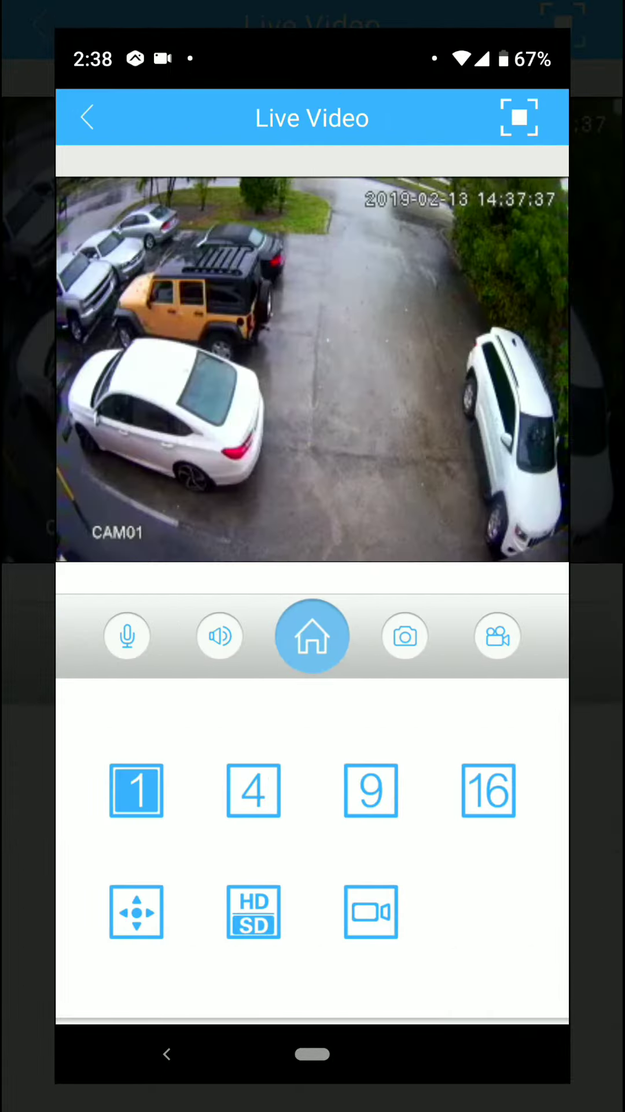
pyautogui.click(87, 117)
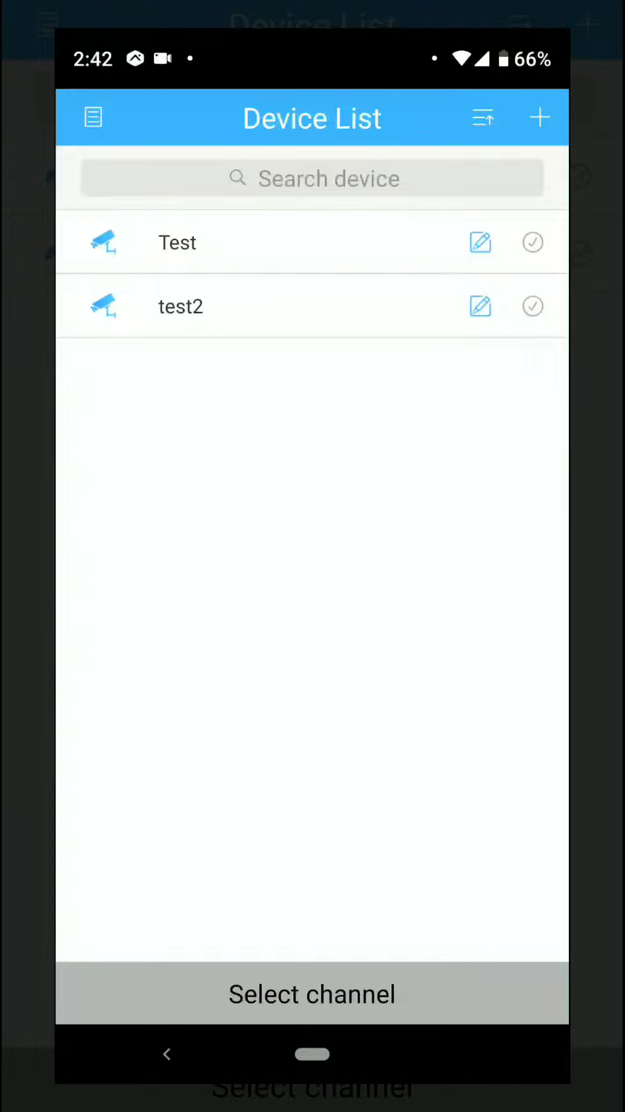
# - Edit test2's connection details with the new admin password and confirm with Yes
pyautogui.click(180, 306)
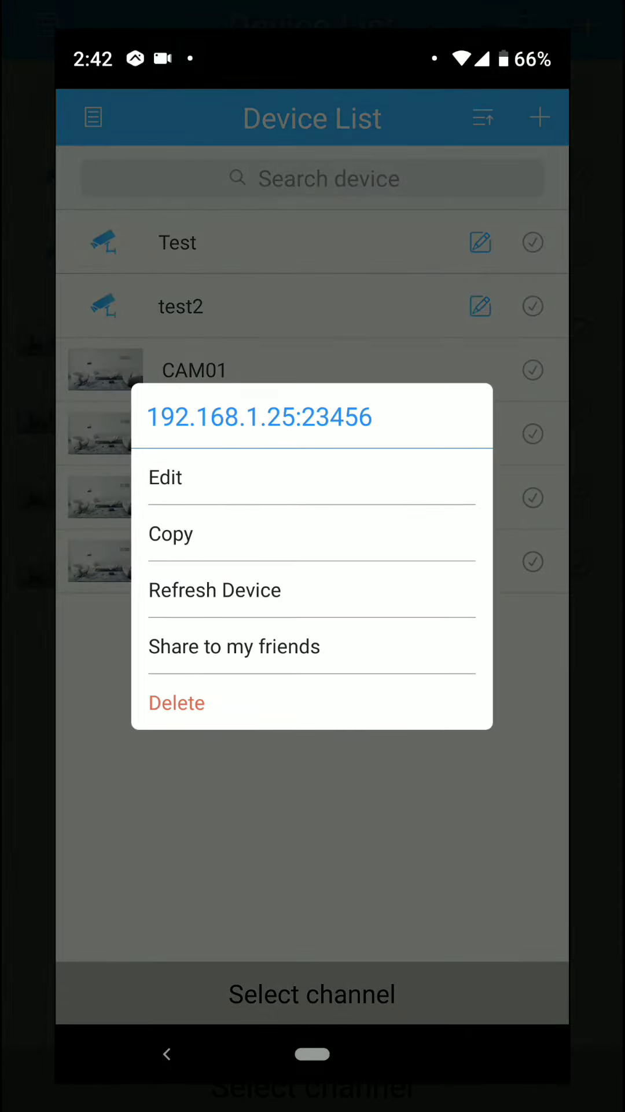
pyautogui.click(166, 477)
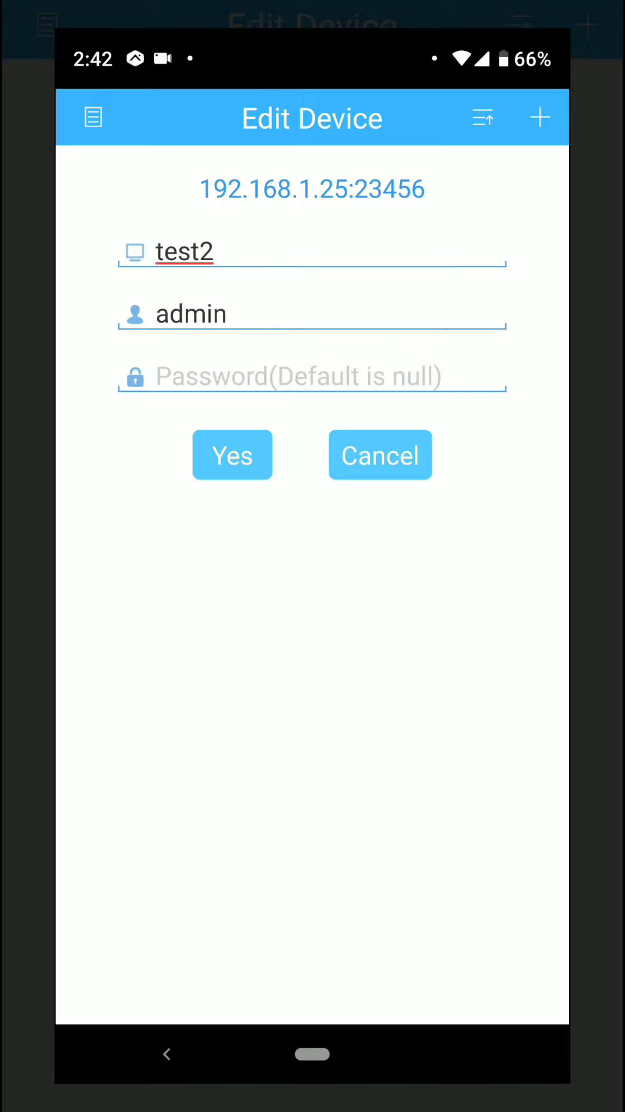
pyautogui.click(311, 375)
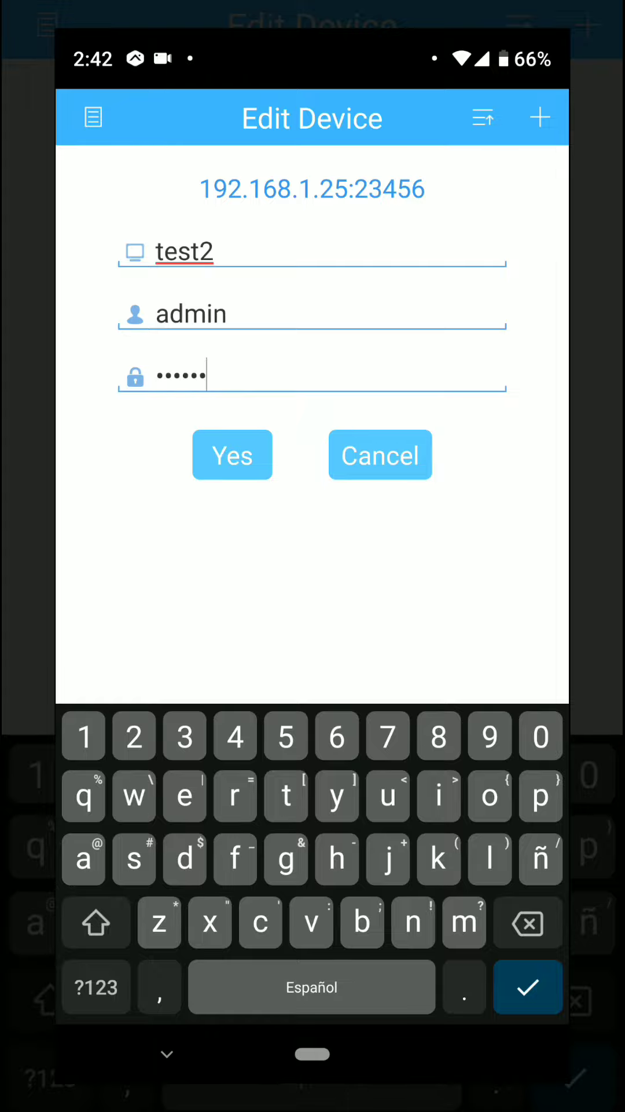
pyautogui.click(528, 987)
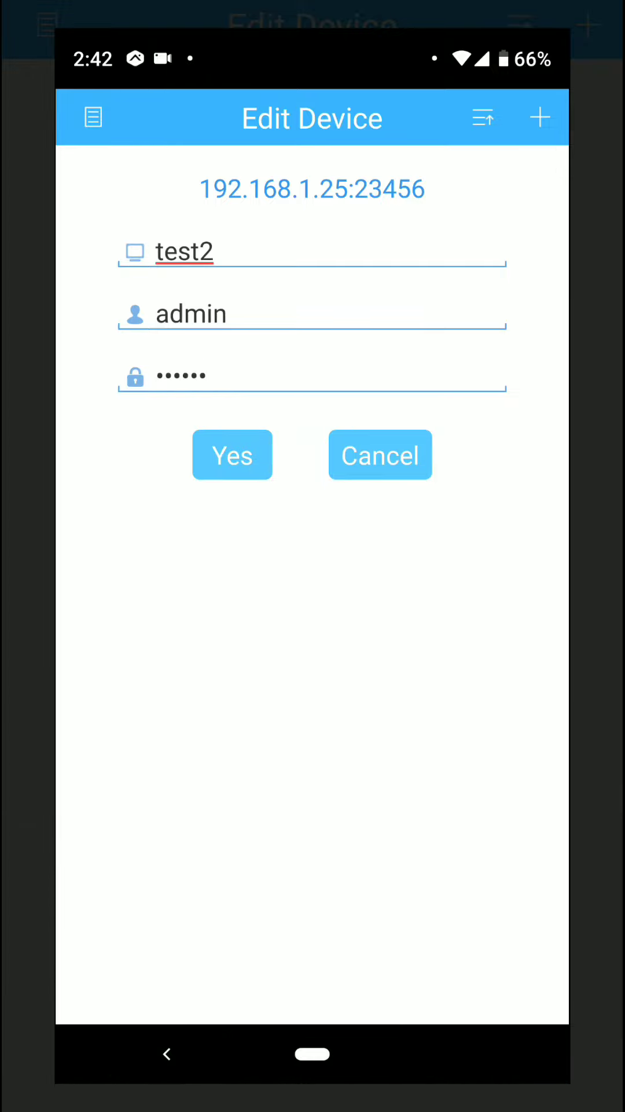
pyautogui.click(232, 454)
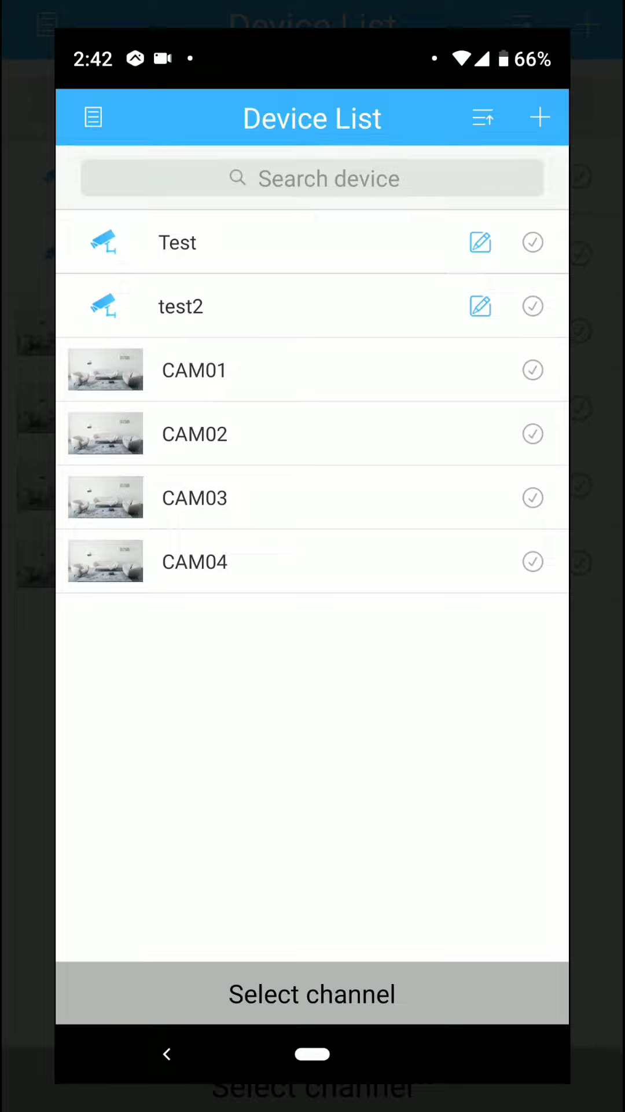